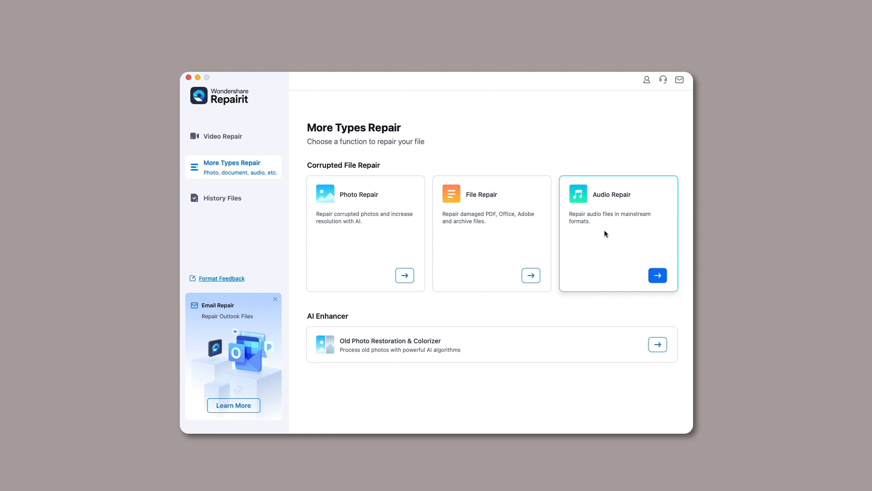
Step: Open the Audio Repair tool from the More Types Repair page
{"action": "left_click", "coordinate": [657, 275]}
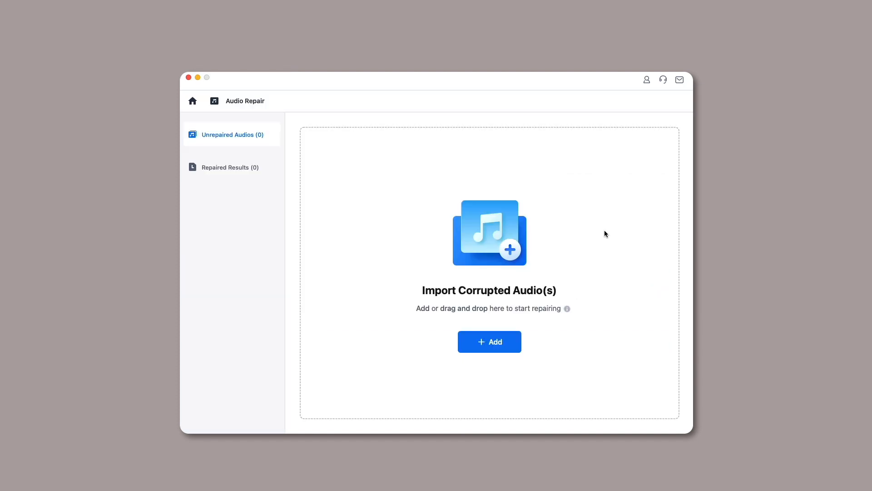
Step: Import AUDIO7.aac, an MP3 and The Corporate Ambient.wav from TOSHIBA > MAC > AUDIO
{"action": "left_click", "coordinate": [489, 341]}
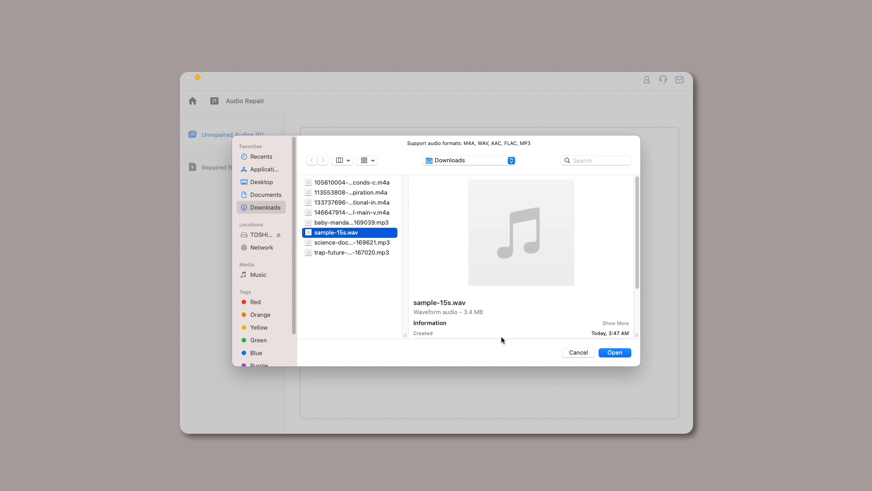
{"action": "left_click", "coordinate": [262, 234]}
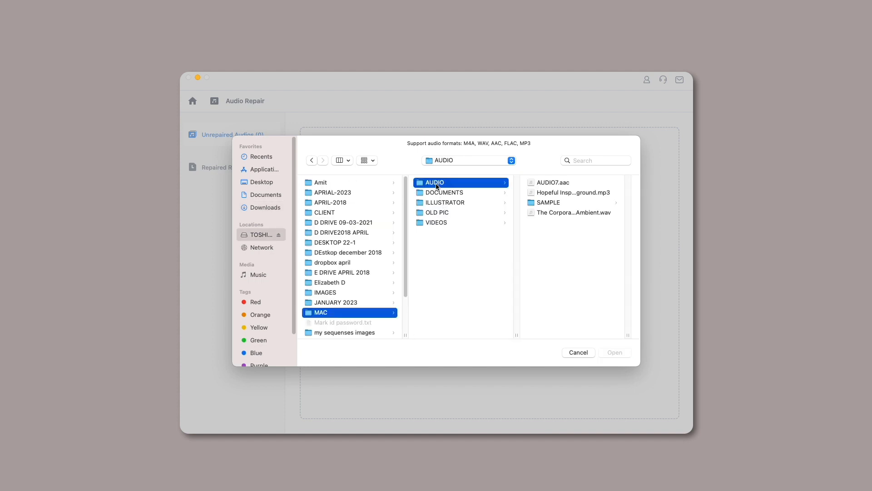
{"action": "mouse_move", "coordinate": [549, 188]}
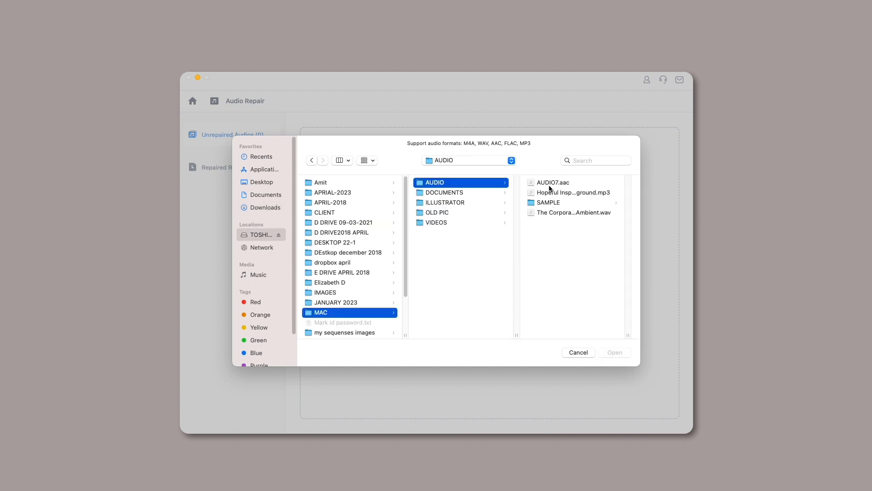
{"action": "left_click", "coordinate": [470, 191]}
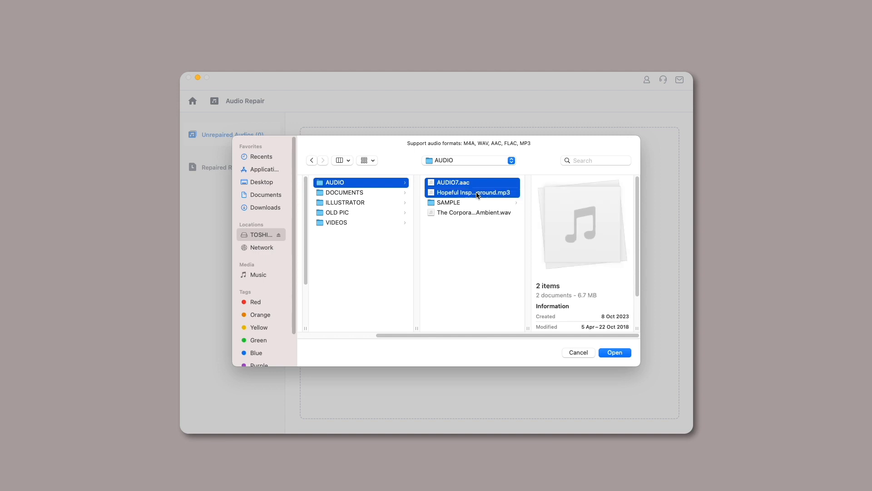
{"action": "left_click", "coordinate": [471, 212]}
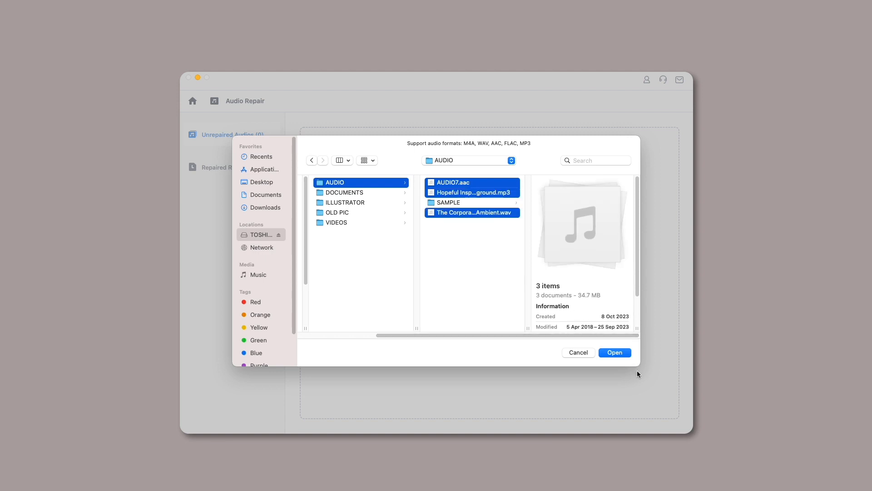
{"action": "mouse_move", "coordinate": [612, 359]}
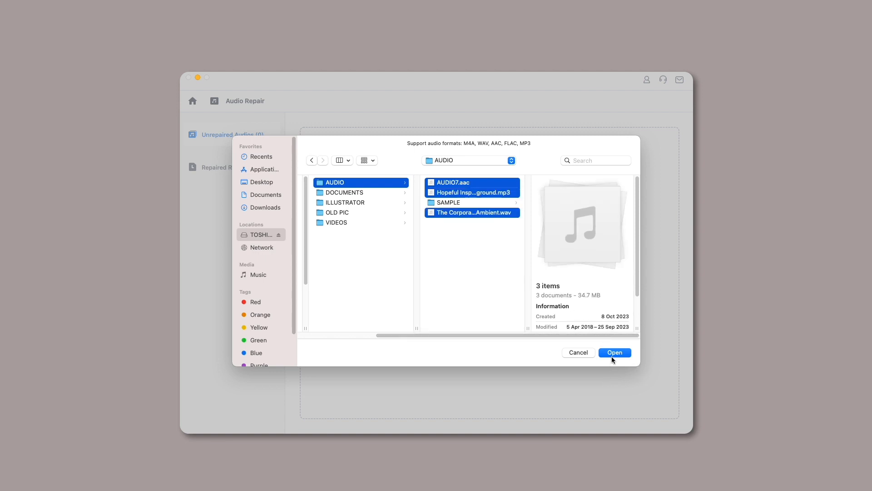
{"action": "left_click", "coordinate": [614, 352]}
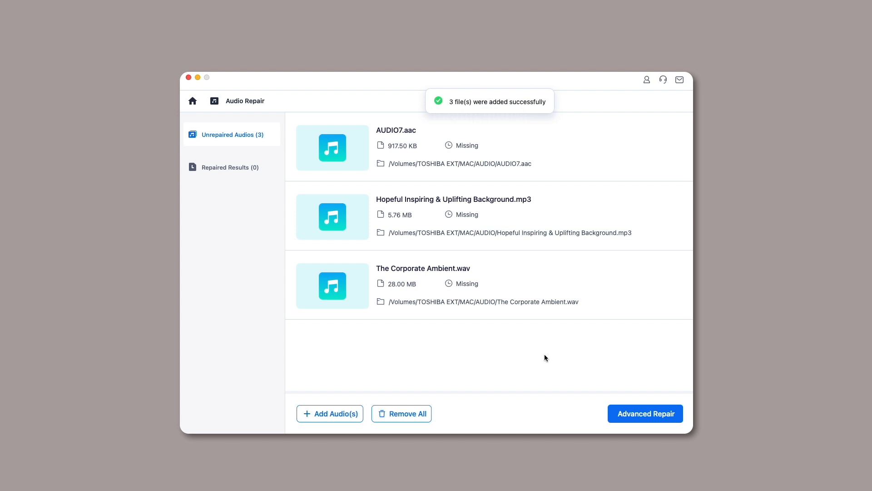
{"action": "mouse_move", "coordinate": [645, 413]}
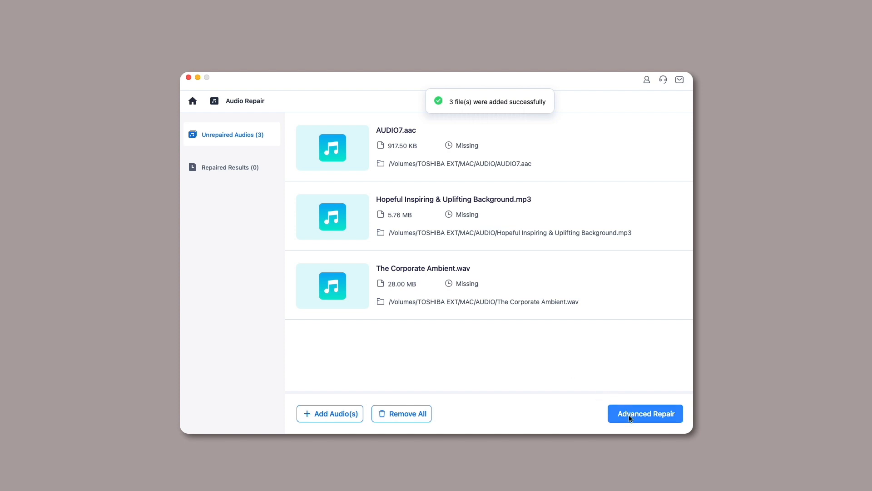
Step: Start Advanced Repair on the three imported unrepaired audios
{"action": "left_click", "coordinate": [644, 414]}
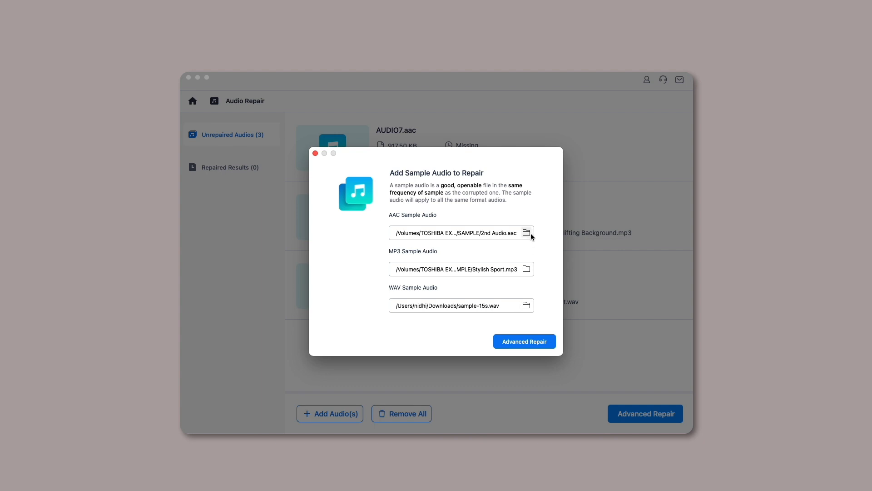
Step: Use 2nd Audio.aac, Stylish Sport.mp3 and sample-15s.wav from SAMPLE as samples, then repair
{"action": "left_click", "coordinate": [526, 232]}
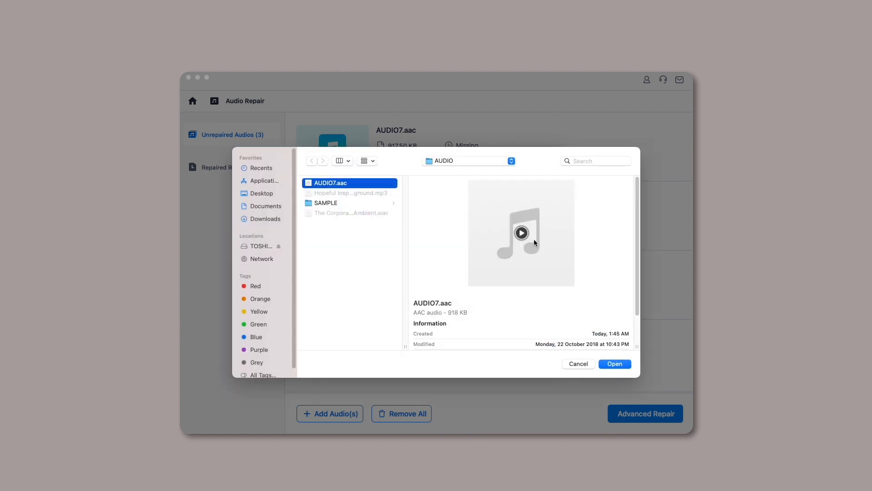
{"action": "left_click", "coordinate": [326, 203]}
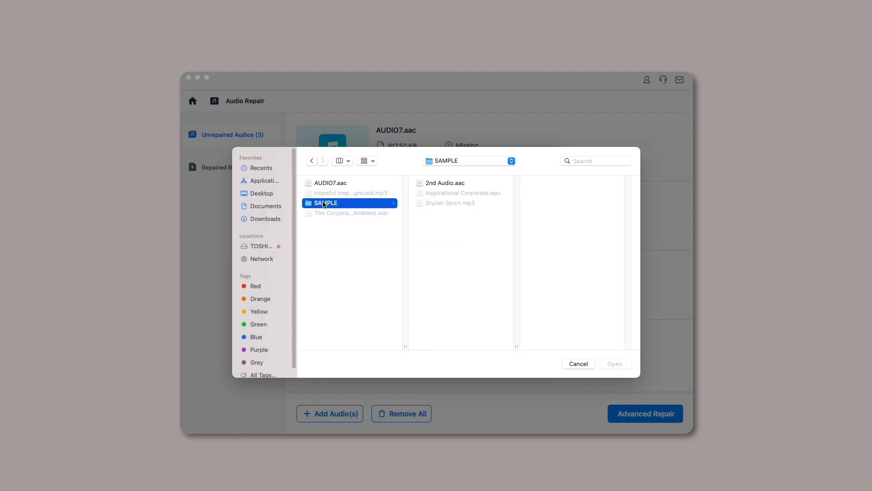
{"action": "left_click", "coordinate": [614, 364]}
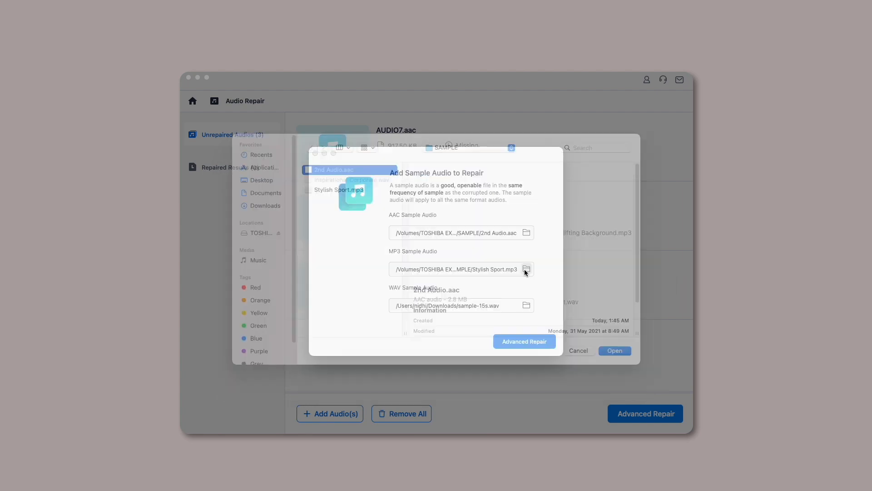
{"action": "left_click", "coordinate": [614, 350]}
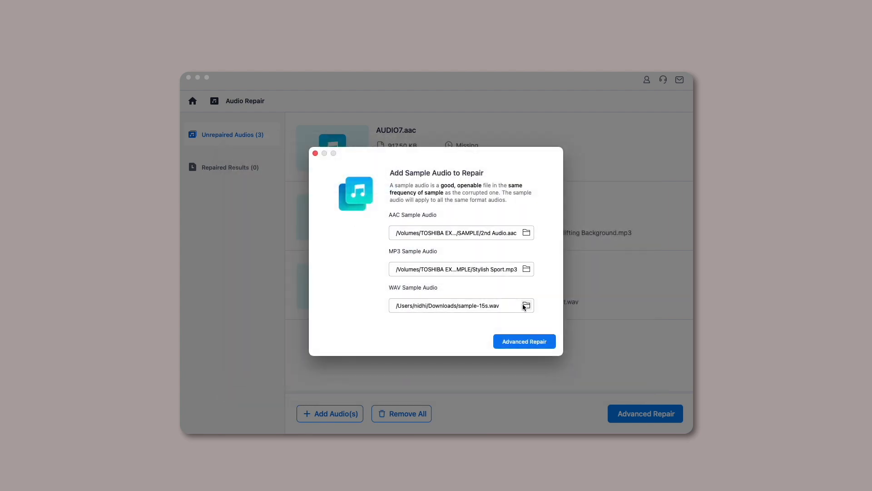
{"action": "left_click", "coordinate": [525, 305]}
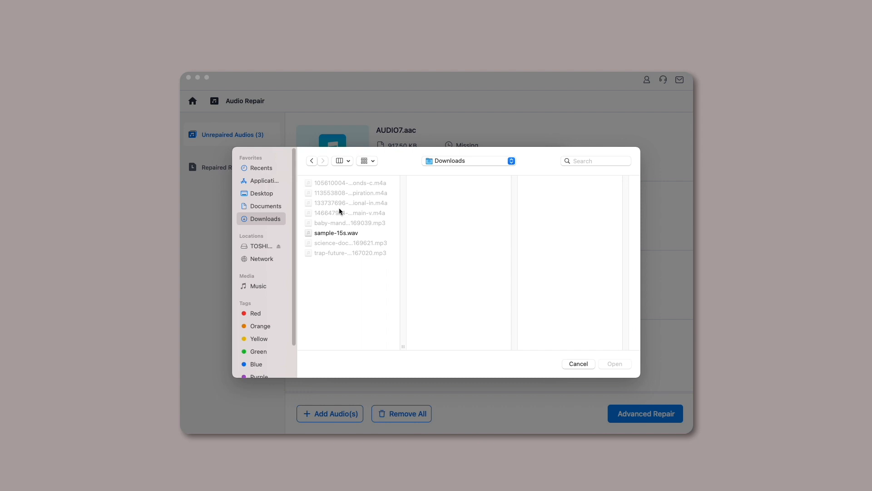
{"action": "left_click", "coordinate": [577, 363]}
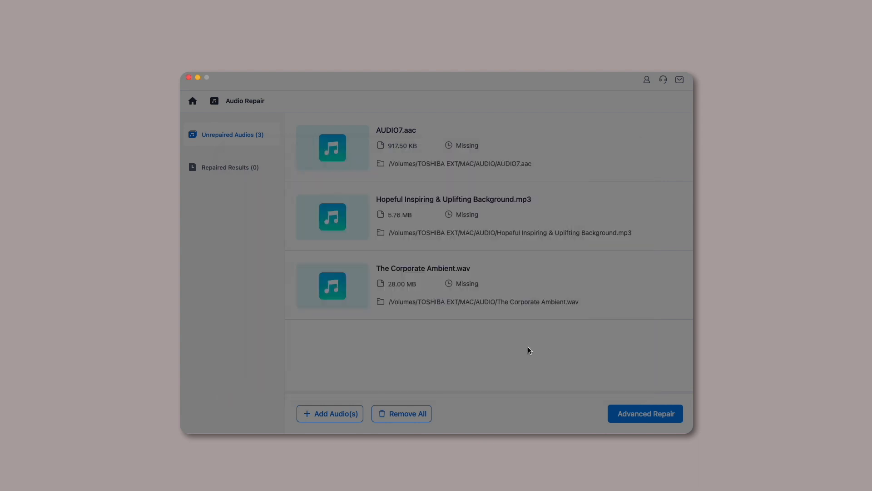
{"action": "left_click", "coordinate": [645, 413]}
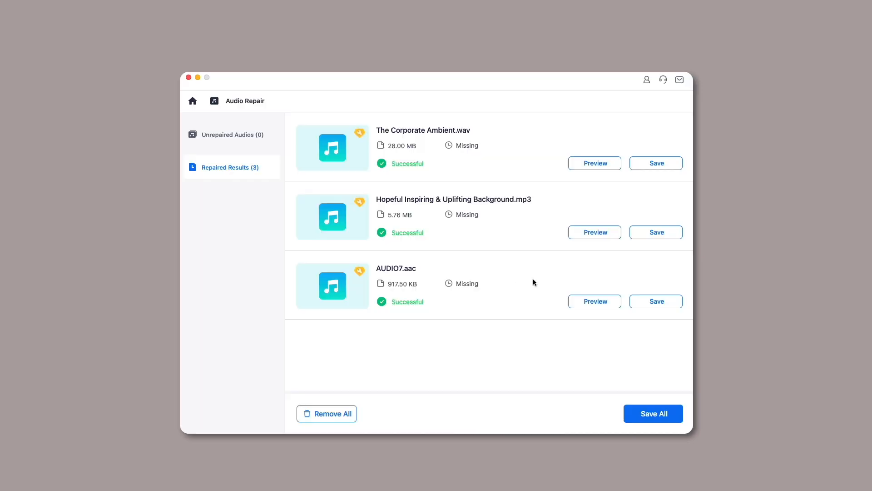
Step: Preview the repaired The Corporate Ambient.wav
{"action": "left_click", "coordinate": [594, 163]}
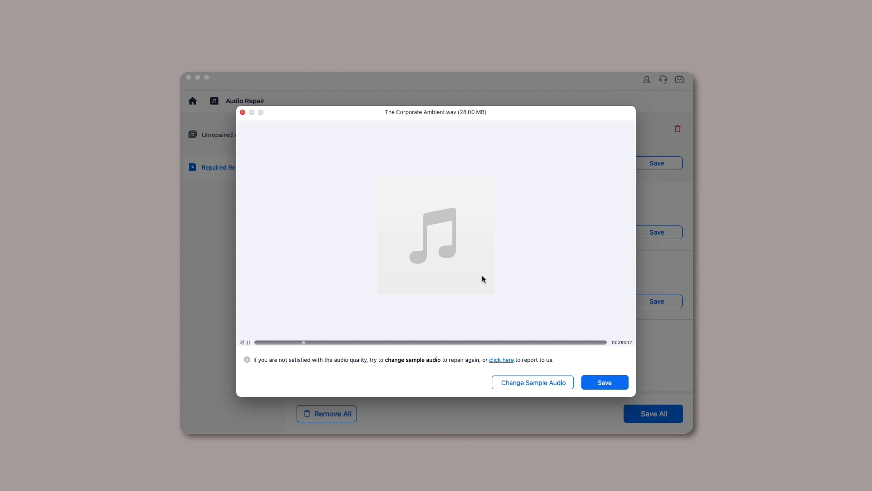
Step: Save all repaired audios to Documents under the name 'all new au'
{"action": "left_click", "coordinate": [604, 382]}
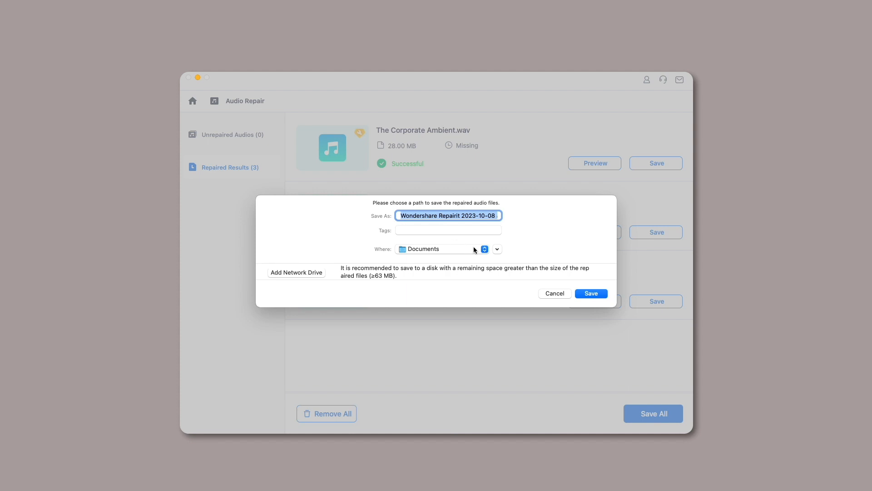
{"action": "type", "text": "all new au"}
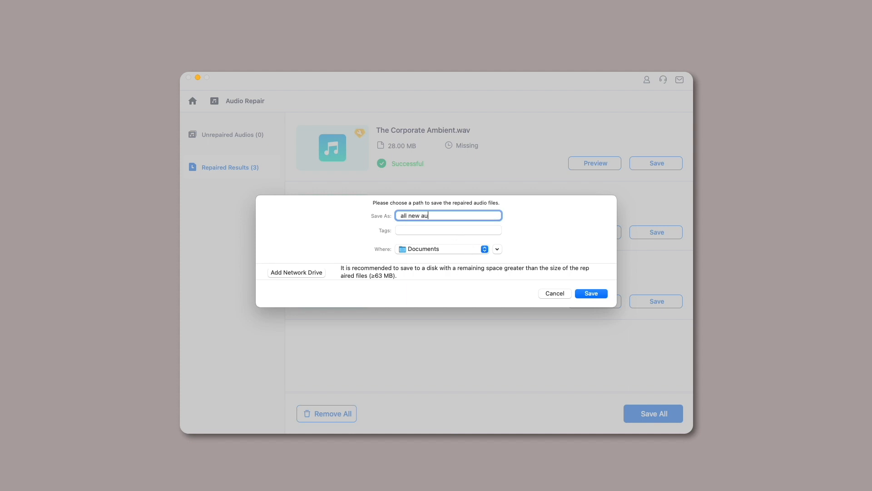
{"action": "left_click", "coordinate": [590, 293]}
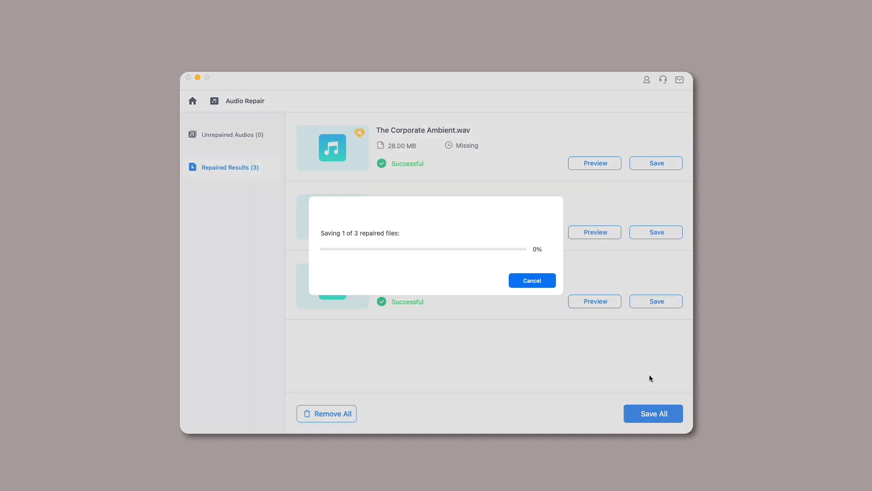